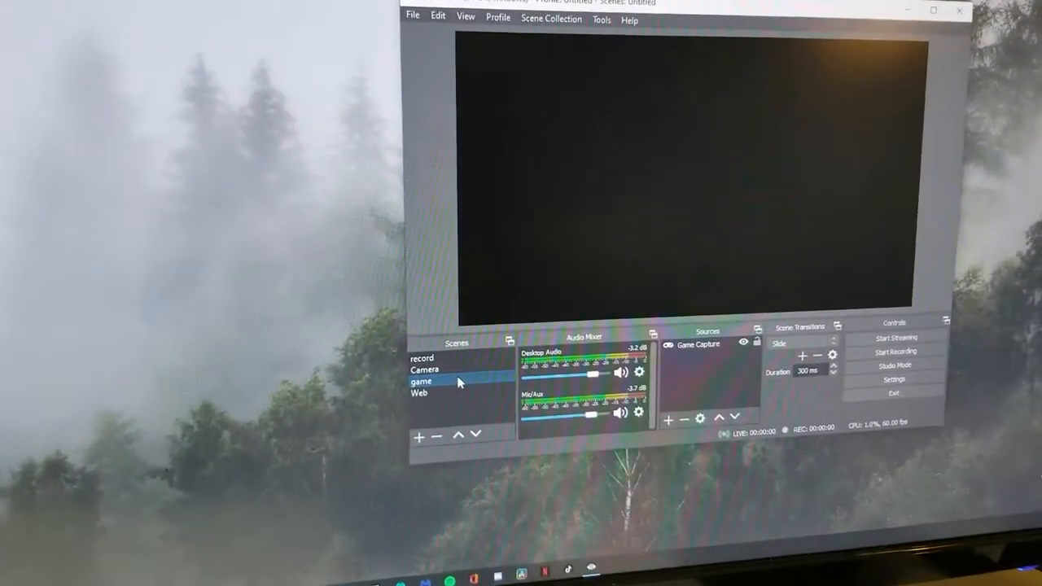
Select the 'game' scene and bring up its Game Capture source's Properties window.
left_click(445, 387)
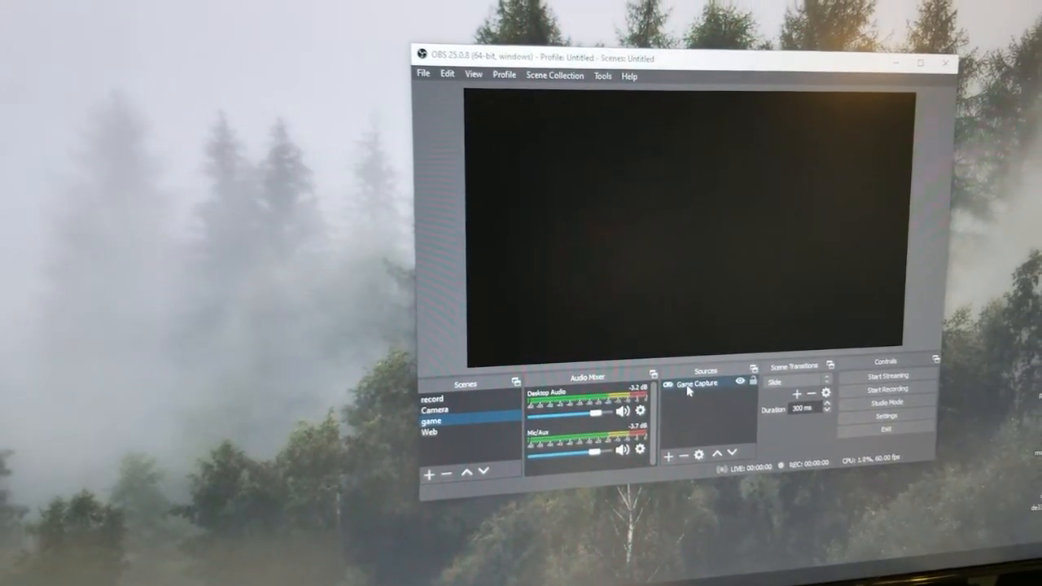
double_click(696, 384)
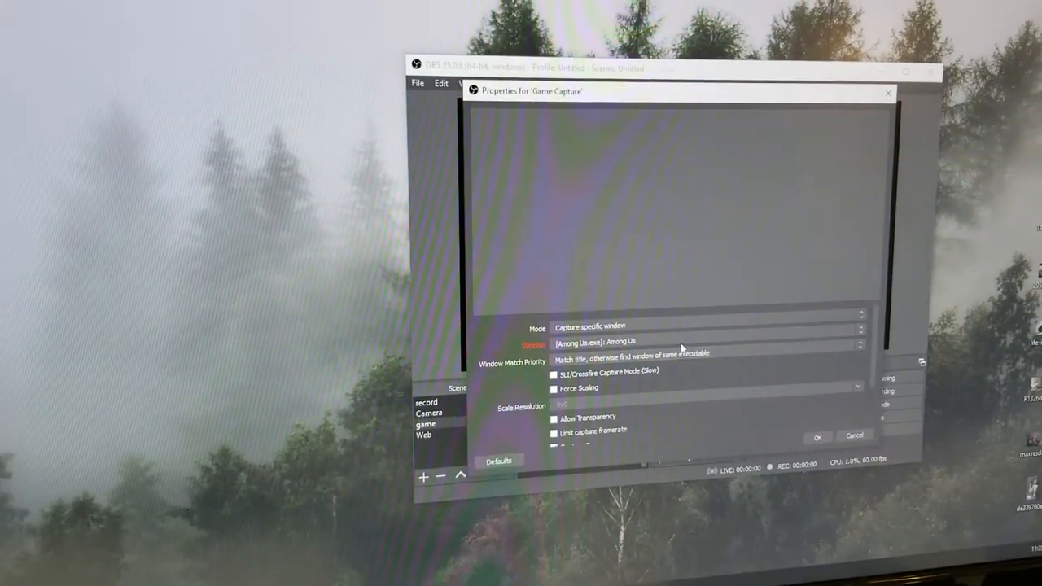